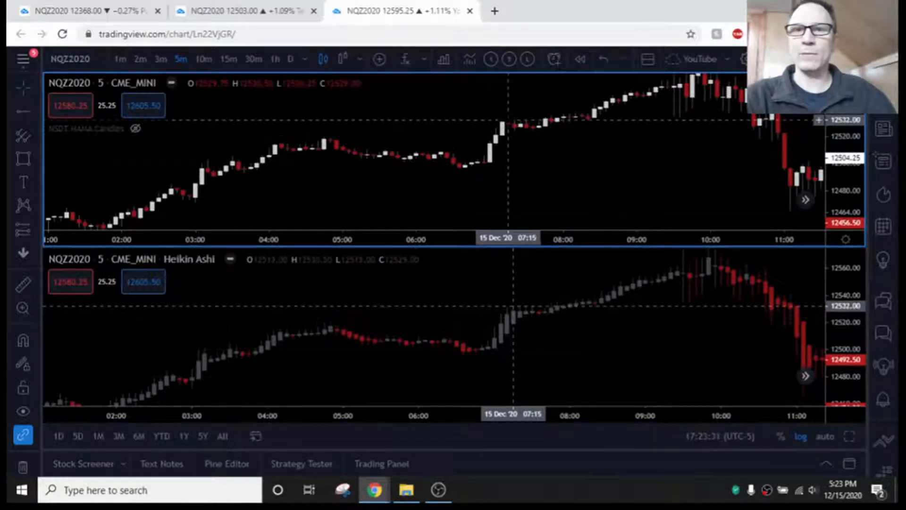
mouse_move(521, 134)
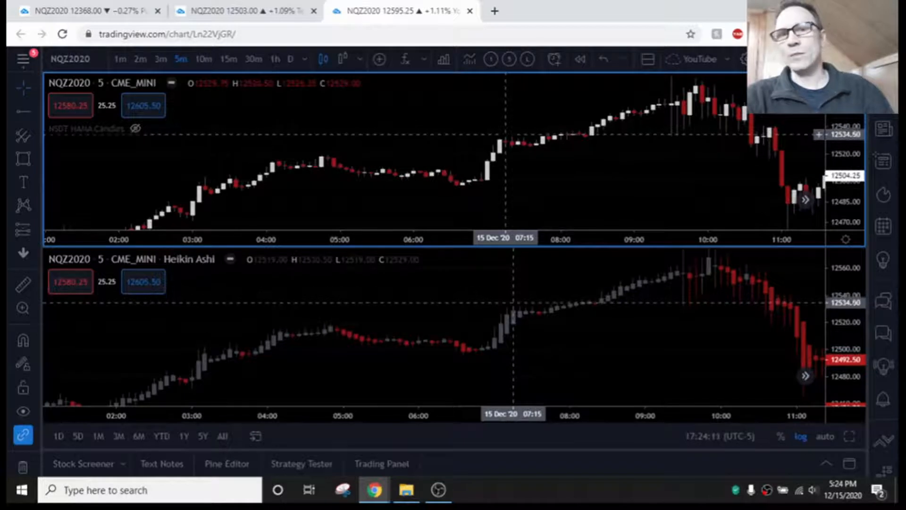
mouse_move(512, 144)
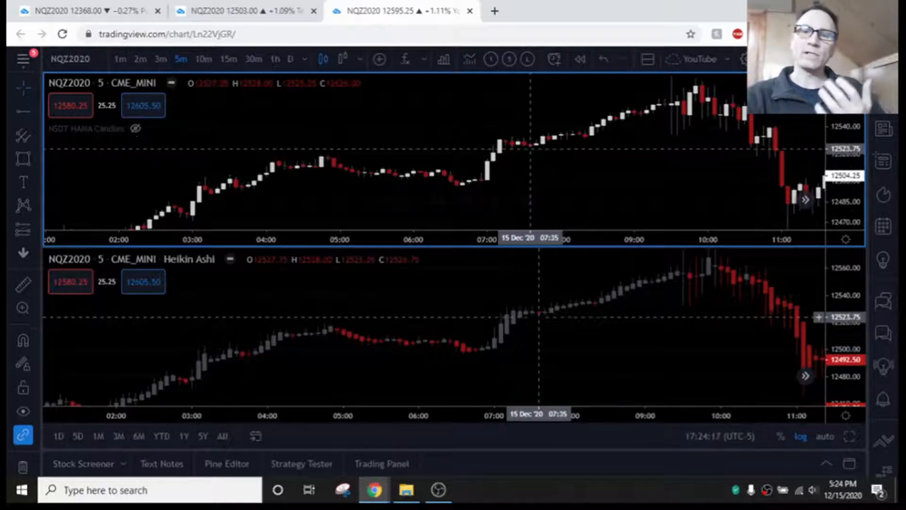
mouse_move(539, 324)
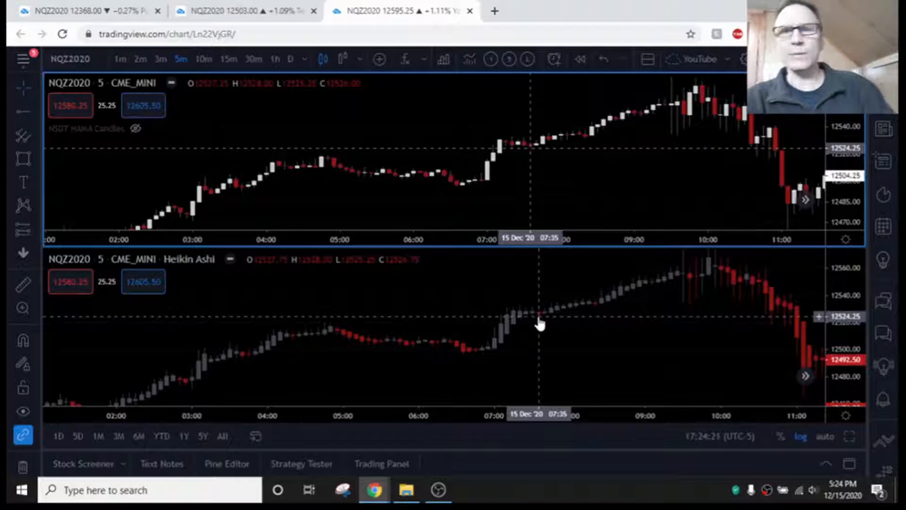
mouse_move(498, 333)
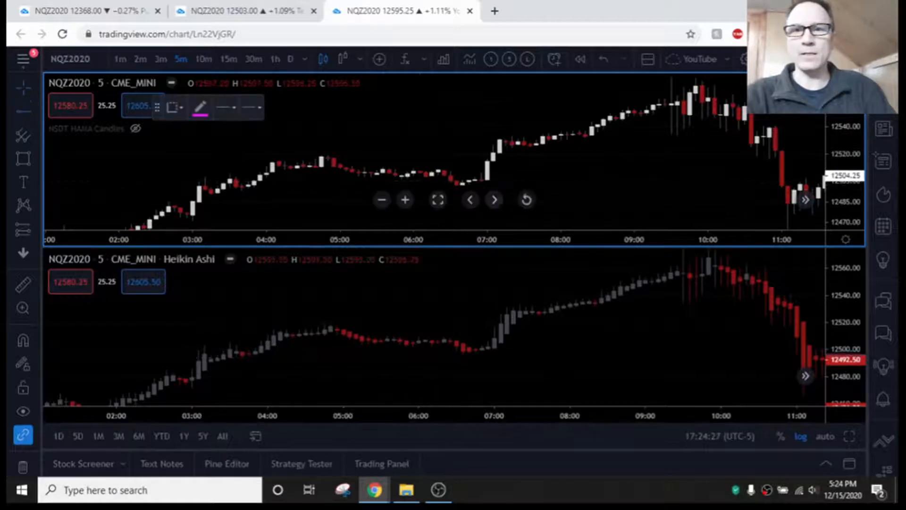
Place a horizontal ray at about 12504 from the 07:00 breakout candle.
click(491, 159)
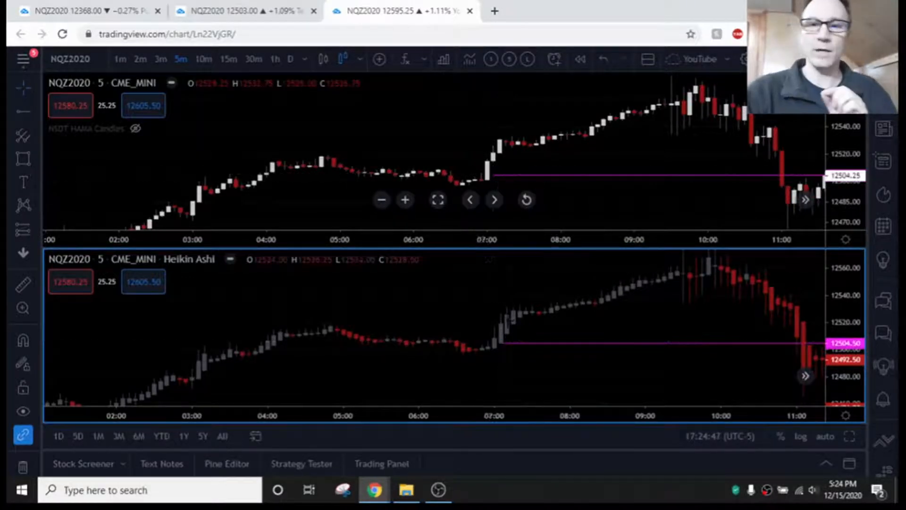
mouse_move(502, 347)
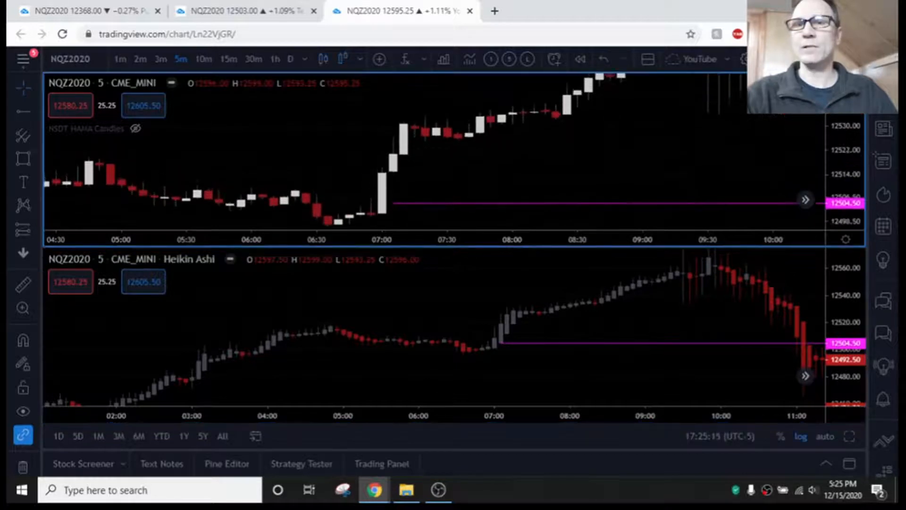
scroll(right, 3)
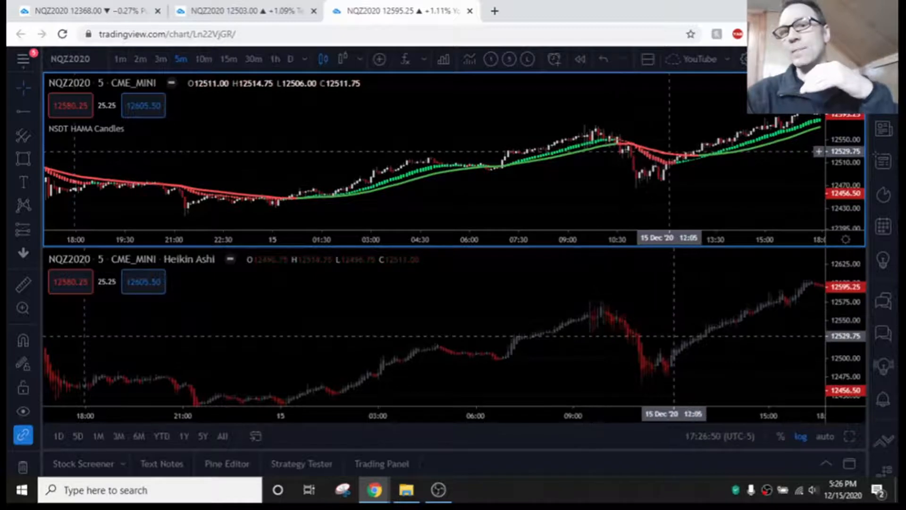
mouse_move(621, 151)
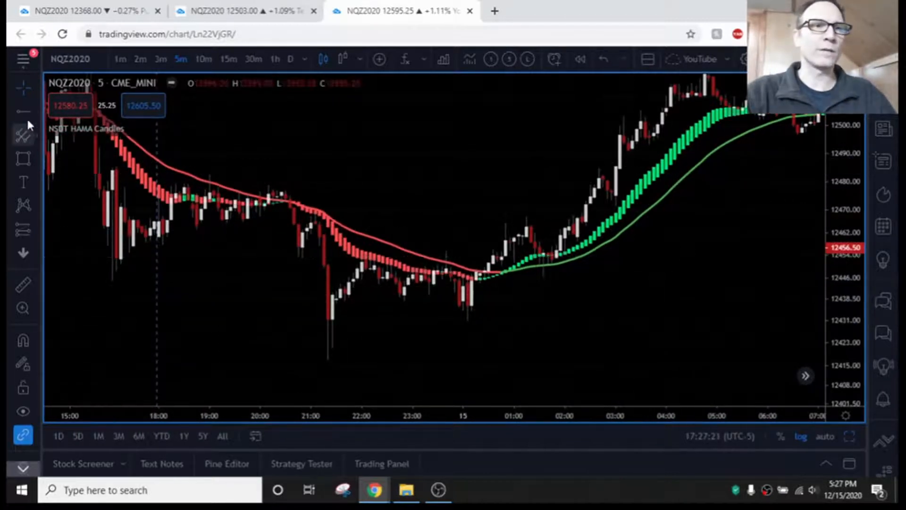
Start a downward arrow over the red HAMA downtrend.
click(23, 136)
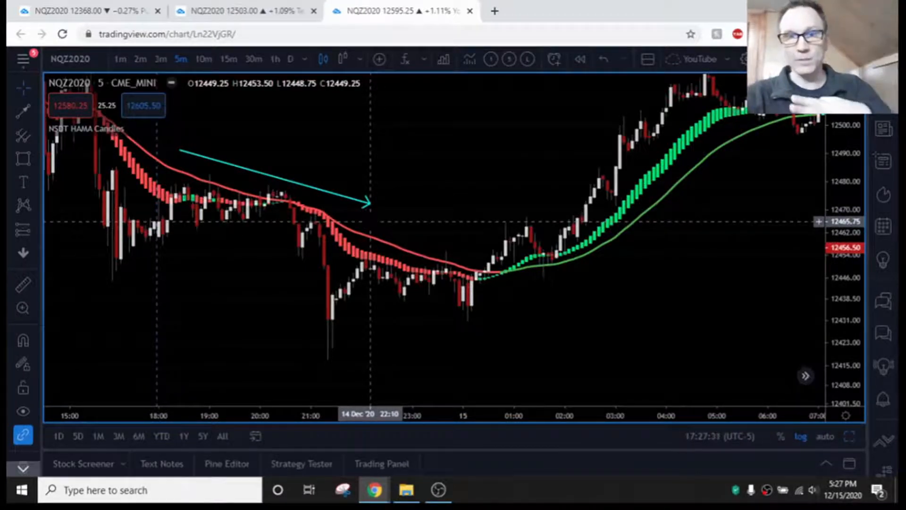
mouse_move(355, 251)
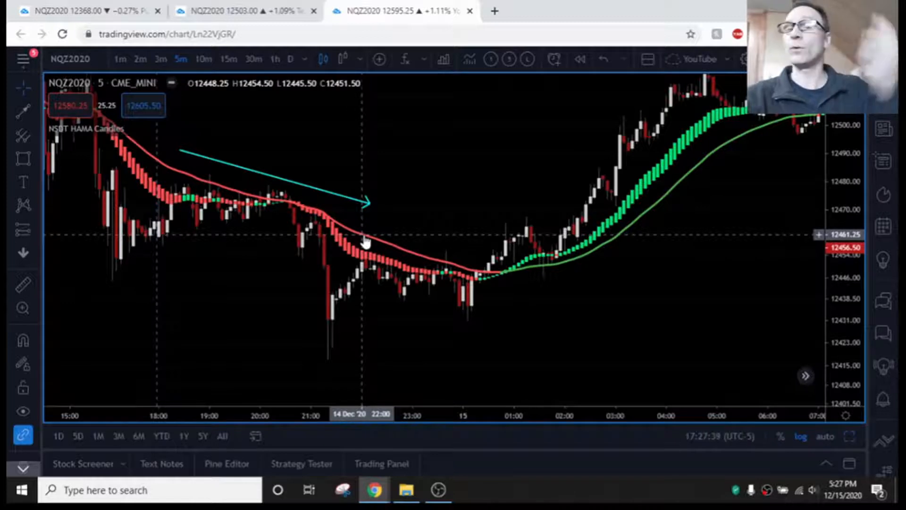
mouse_move(474, 287)
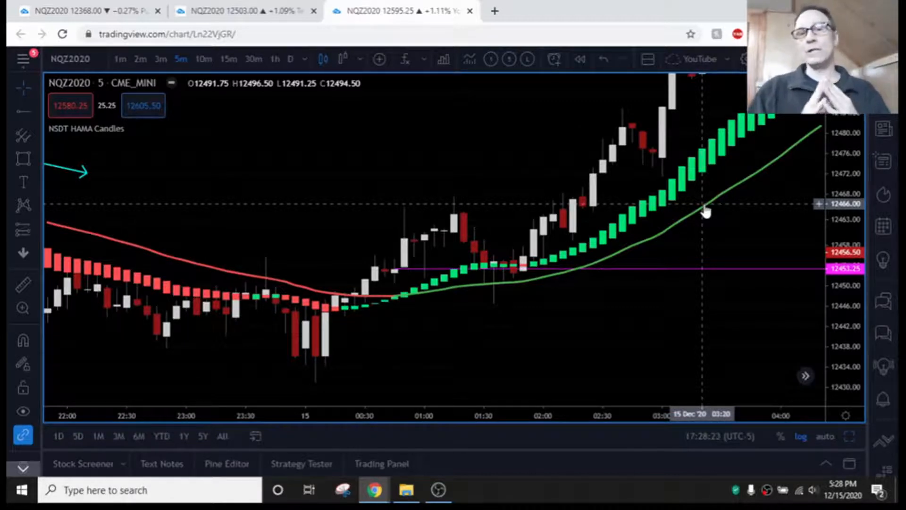
mouse_move(711, 127)
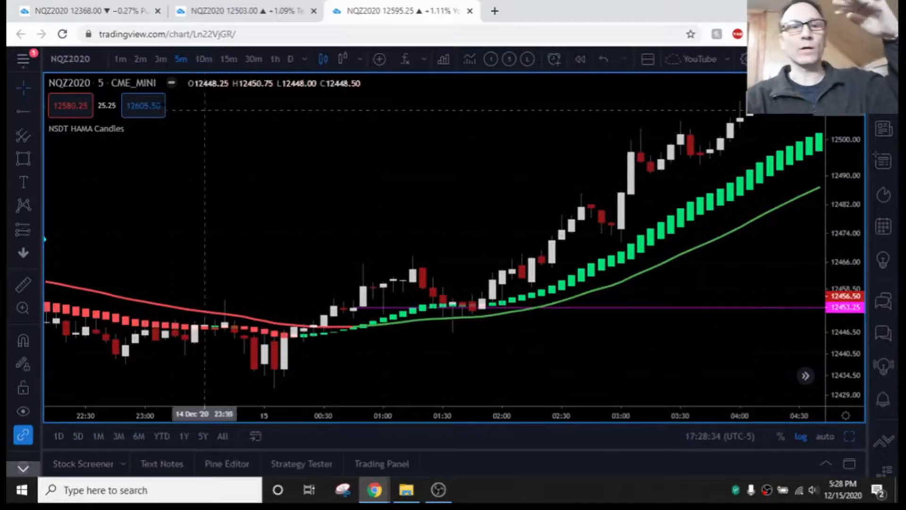
Bring up the NSDT HAMA Candles settings showing lengths 25/20/20/20 and WMA 60.
click(154, 128)
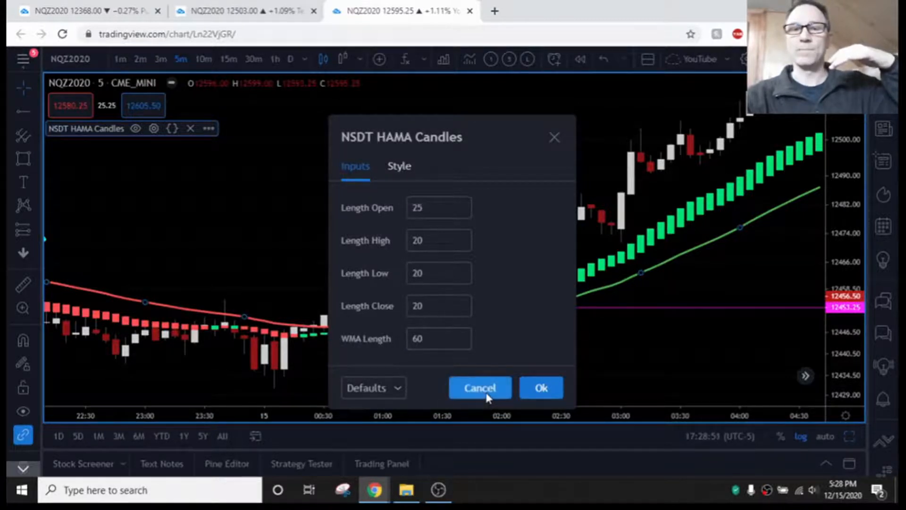
Dismiss the HAMA settings unchanged and pan to the rally's peak after 10:30.
click(479, 387)
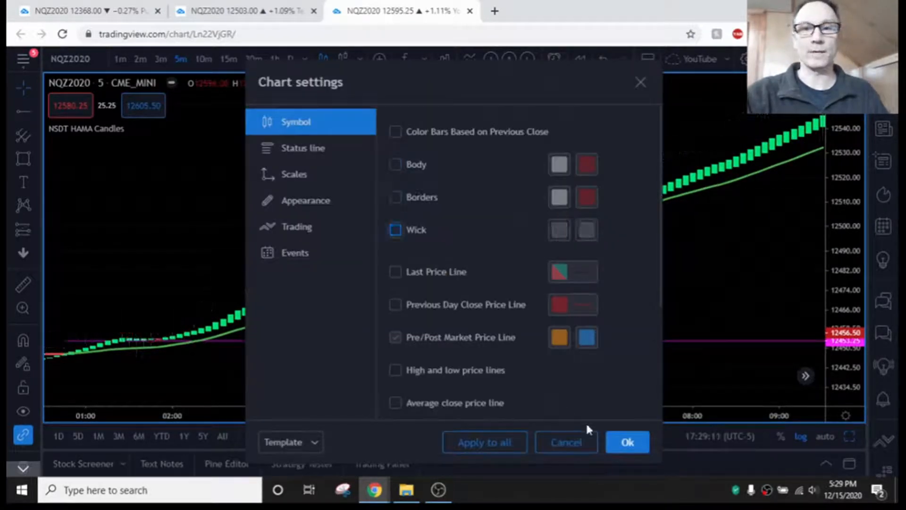
click(626, 442)
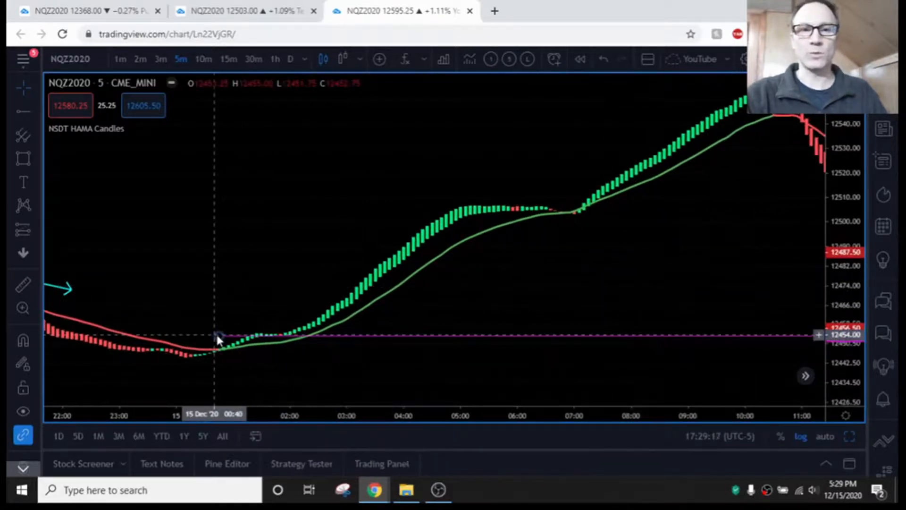
drag(214, 337, 611, 288)
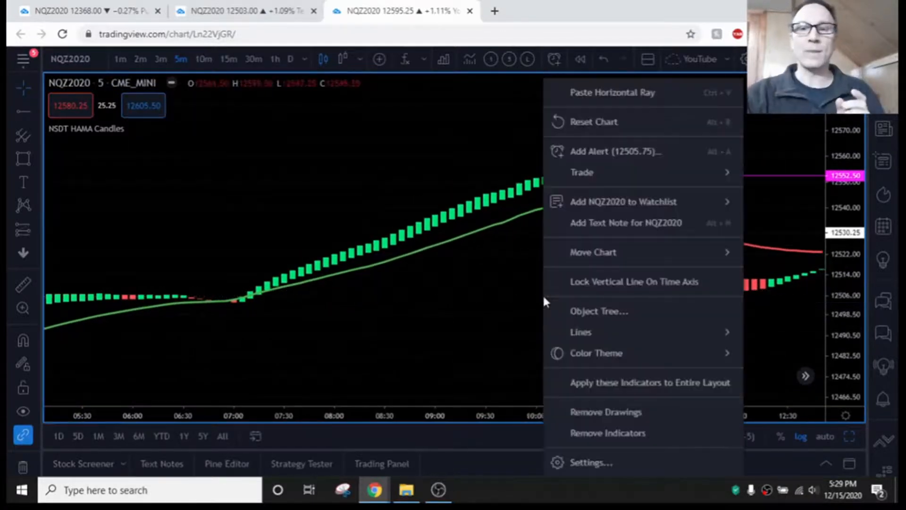
Turn the real price candle bodies back on beneath the HAMA candles.
click(591, 461)
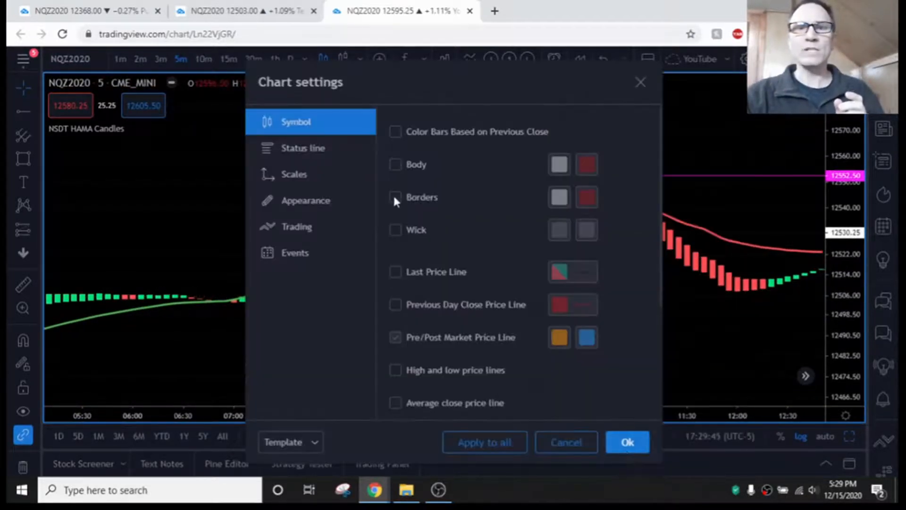
click(627, 442)
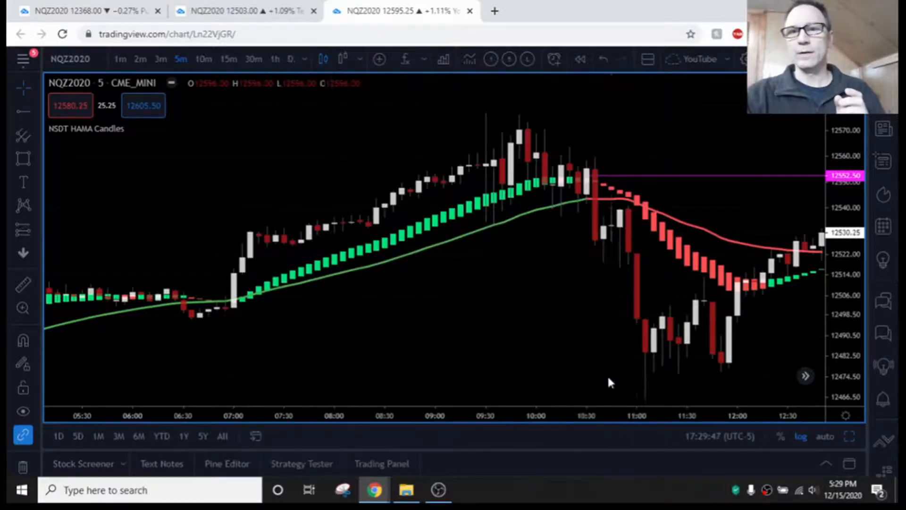
mouse_move(587, 191)
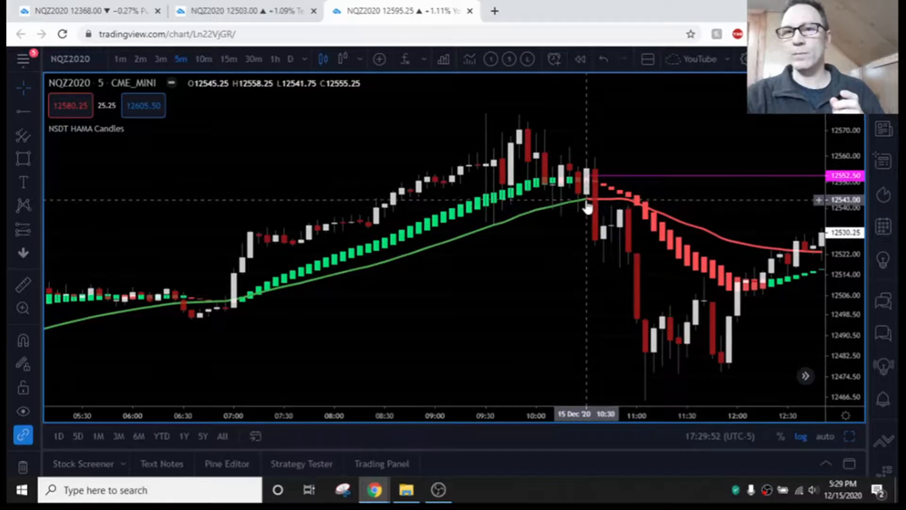
Box the topping candles near the 09:30–10:00 rally peak with a rectangle.
click(590, 172)
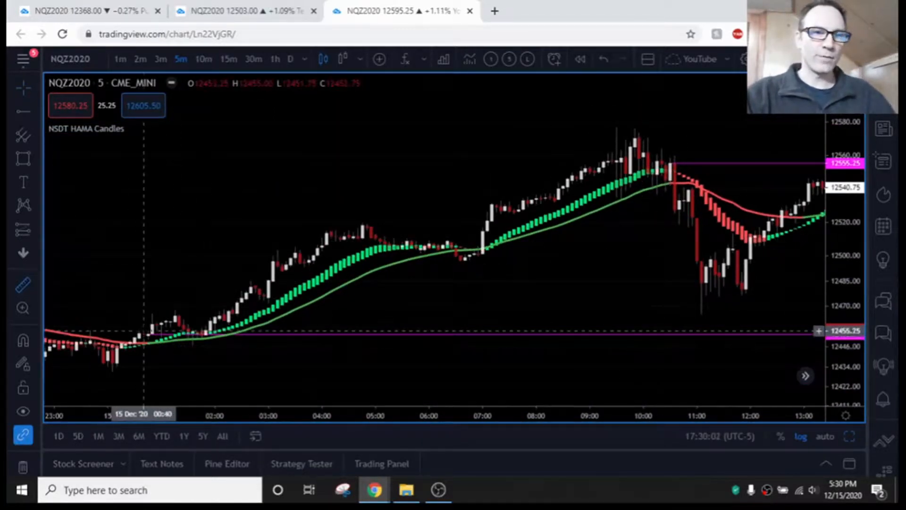
drag(144, 335, 669, 170)
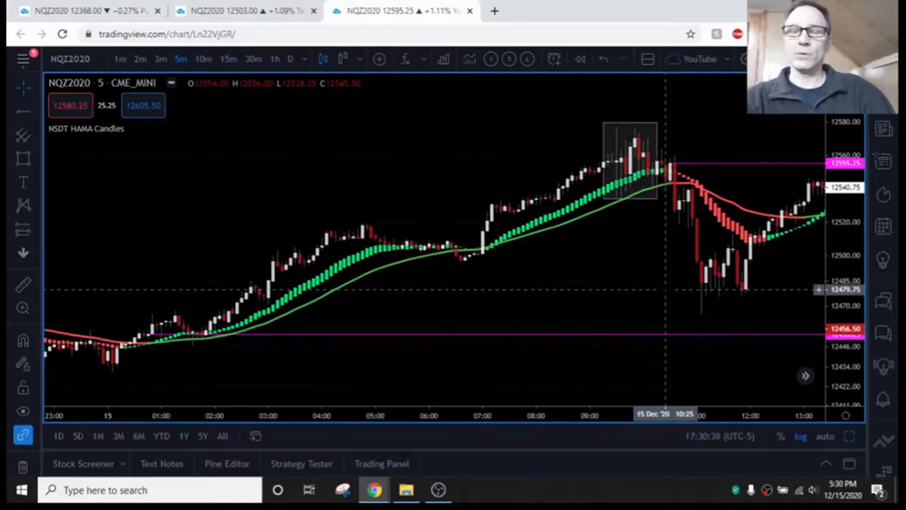
mouse_move(610, 191)
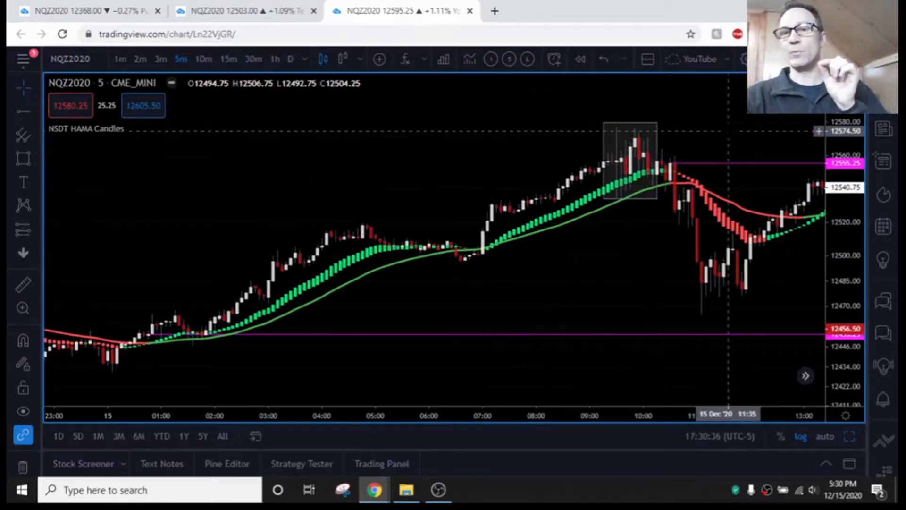
mouse_move(630, 196)
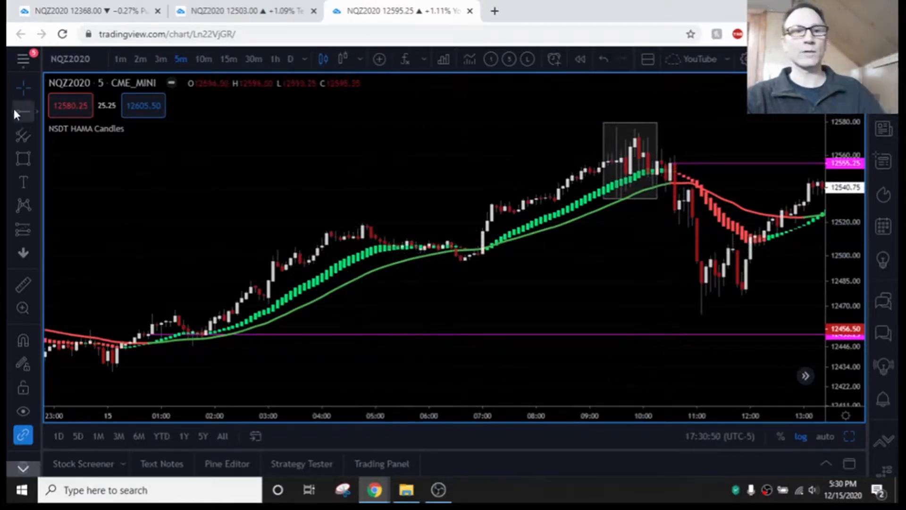
Draw a cyan arrow along the 04:30–07:00 pullback into the HAMA candles.
click(23, 112)
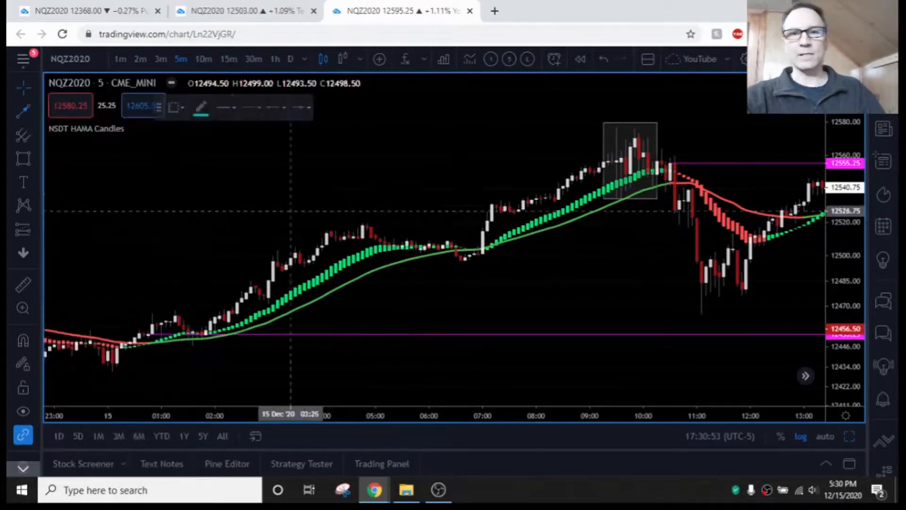
drag(366, 222, 477, 246)
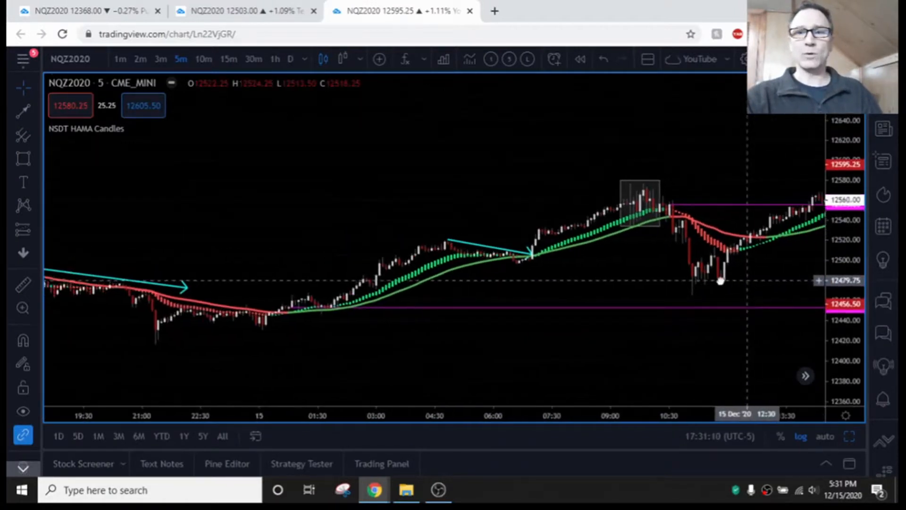
Pan forward to show the afternoon rally reaching about 12595 by 18:00.
drag(720, 281, 608, 283)
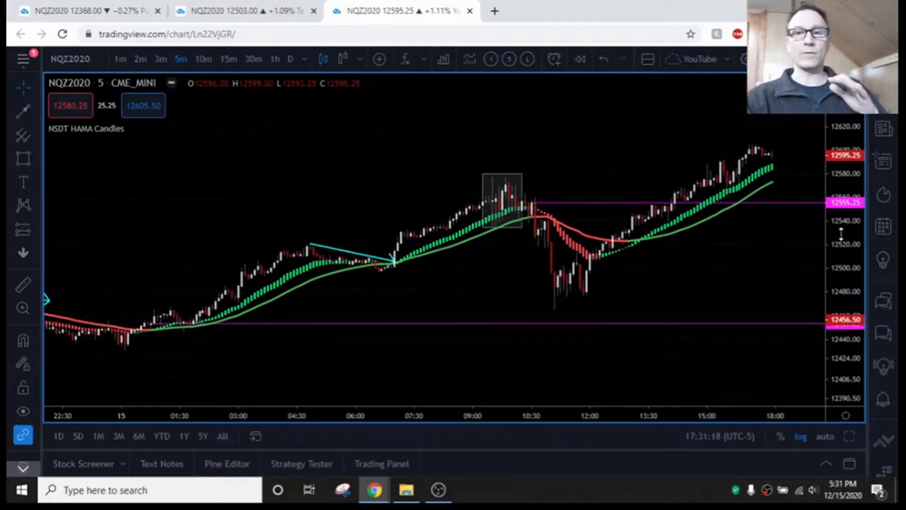
mouse_move(619, 197)
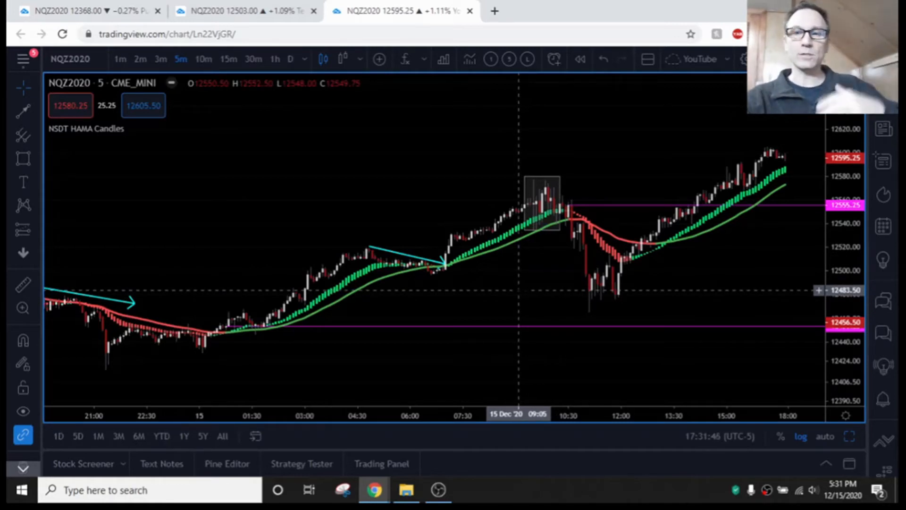
mouse_move(513, 276)
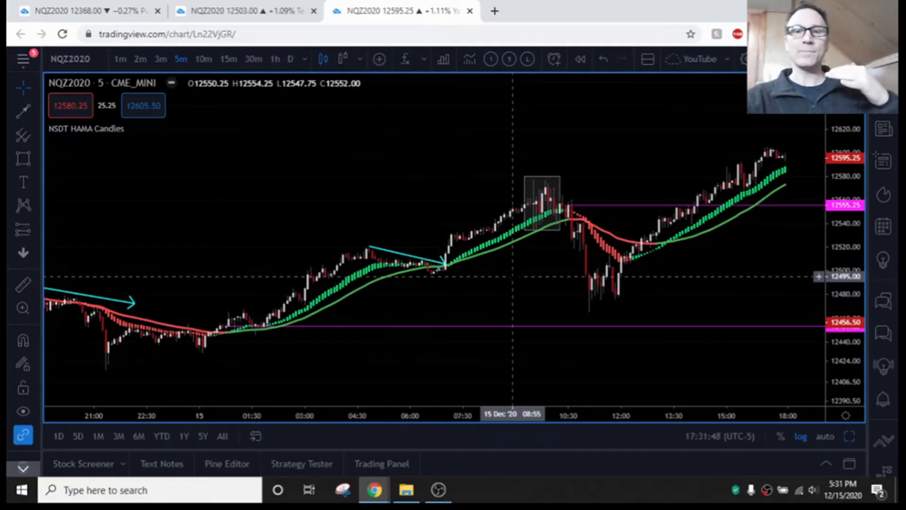